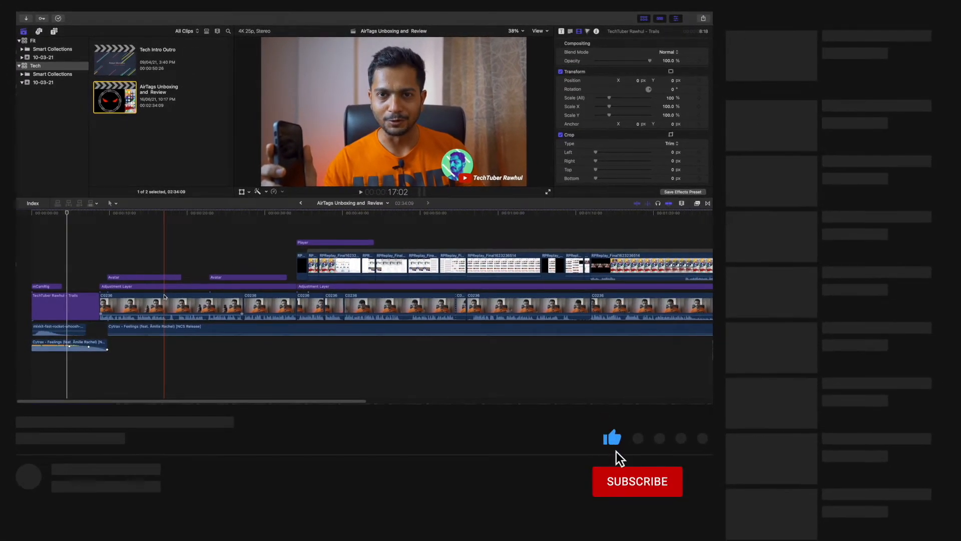
# Navigate to the Pixel Film Studios 'Purchasing with Cryptocurrency' help page and view its top
pyautogui.click(637, 481)
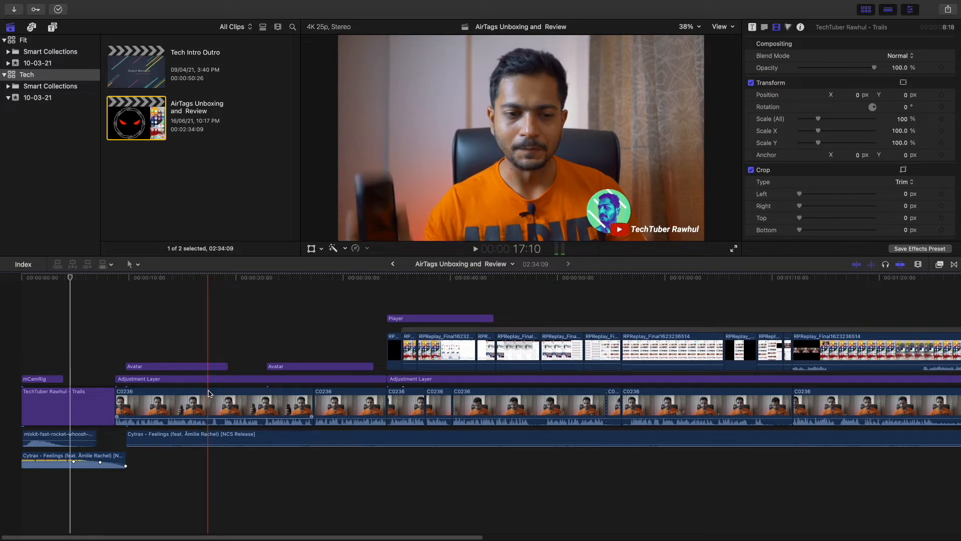
pyautogui.click(245, 391)
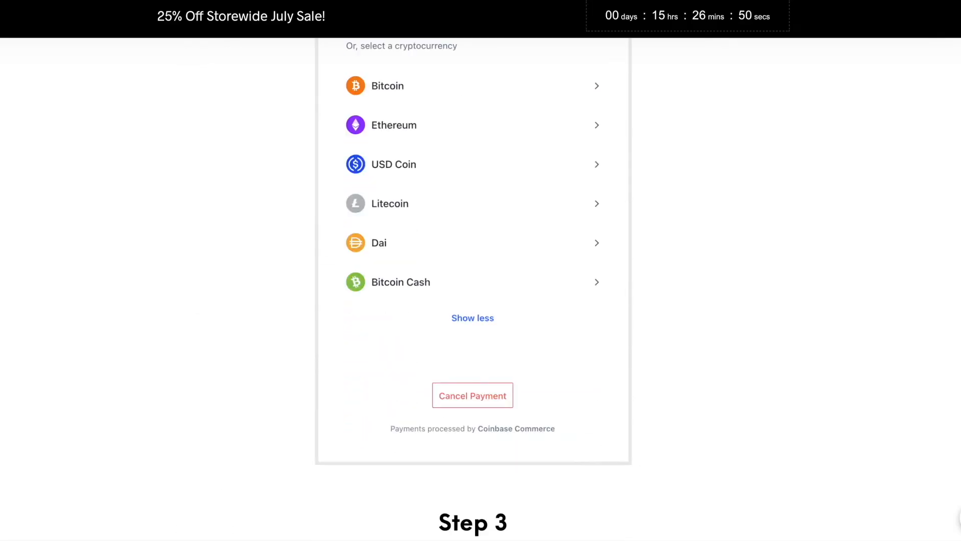
pyautogui.click(387, 86)
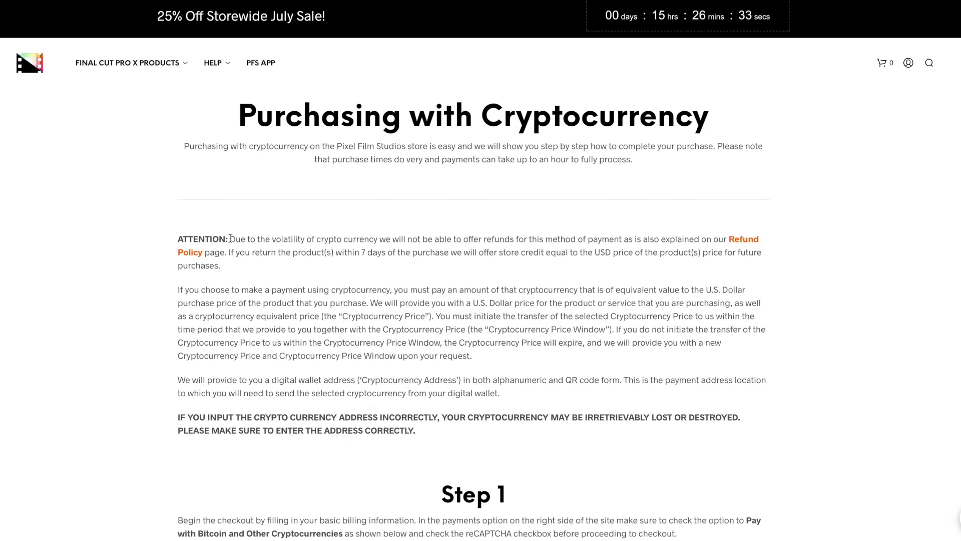
pyautogui.moveTo(230, 238); pyautogui.dragTo(220, 264)
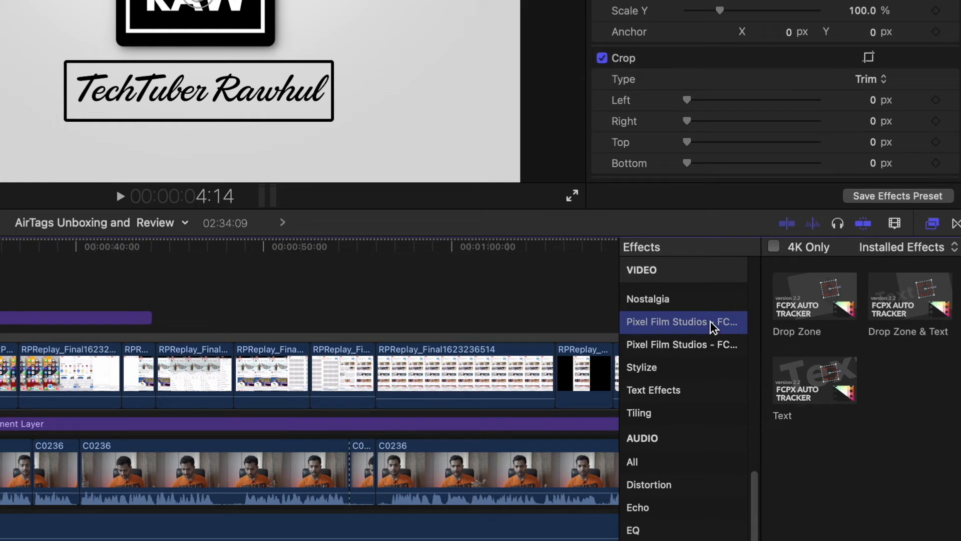
pyautogui.moveTo(739, 311)
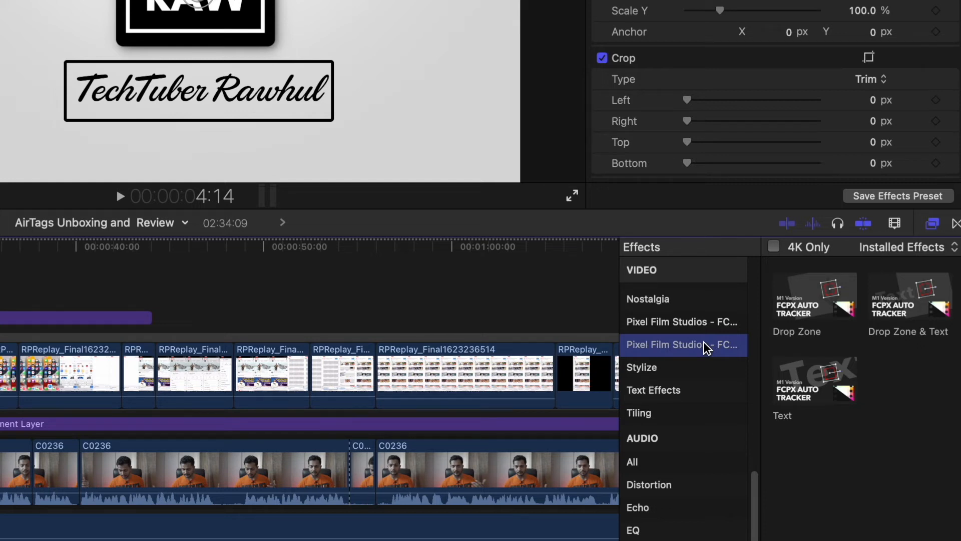
pyautogui.moveTo(728, 340)
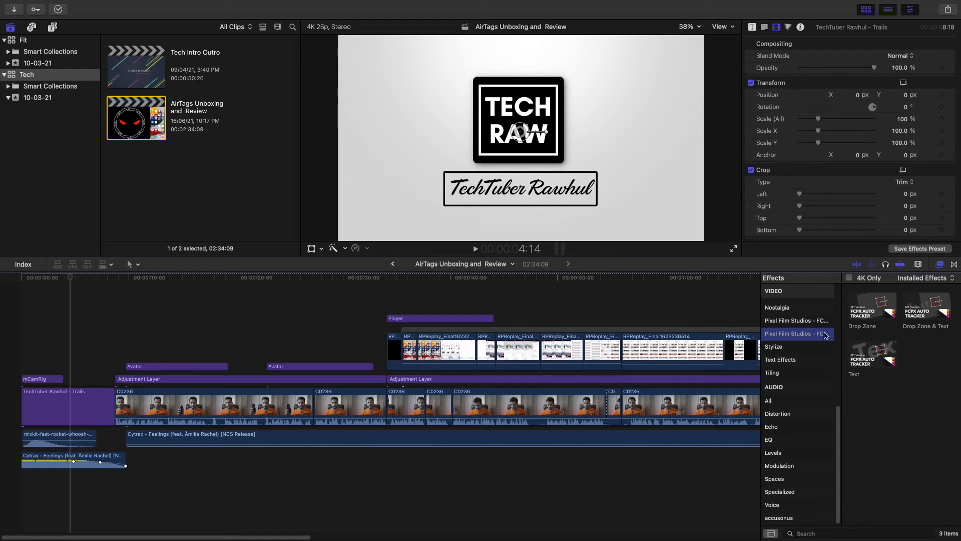
# Select the second Pixel Film Studios category to show the M1 Auto Tracker effects
pyautogui.click(797, 320)
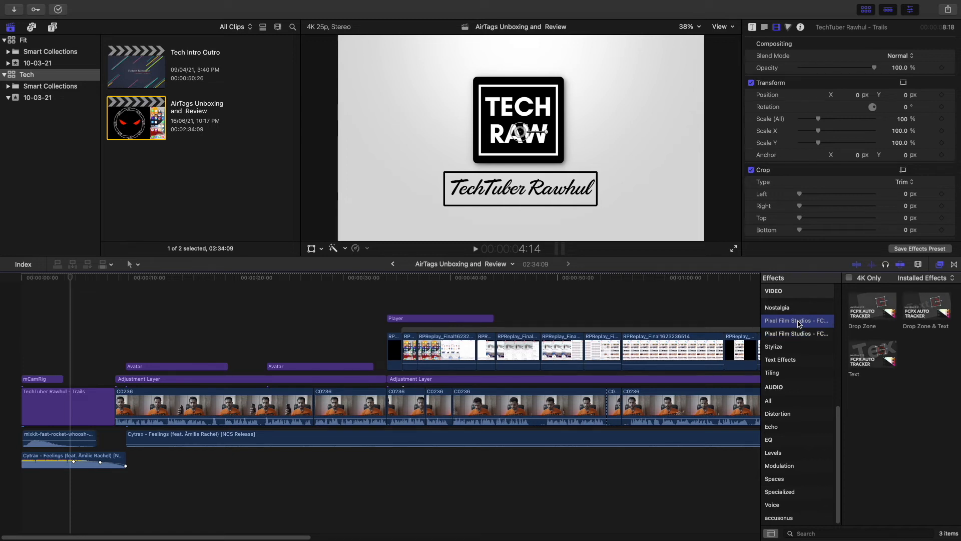
pyautogui.moveTo(862, 335)
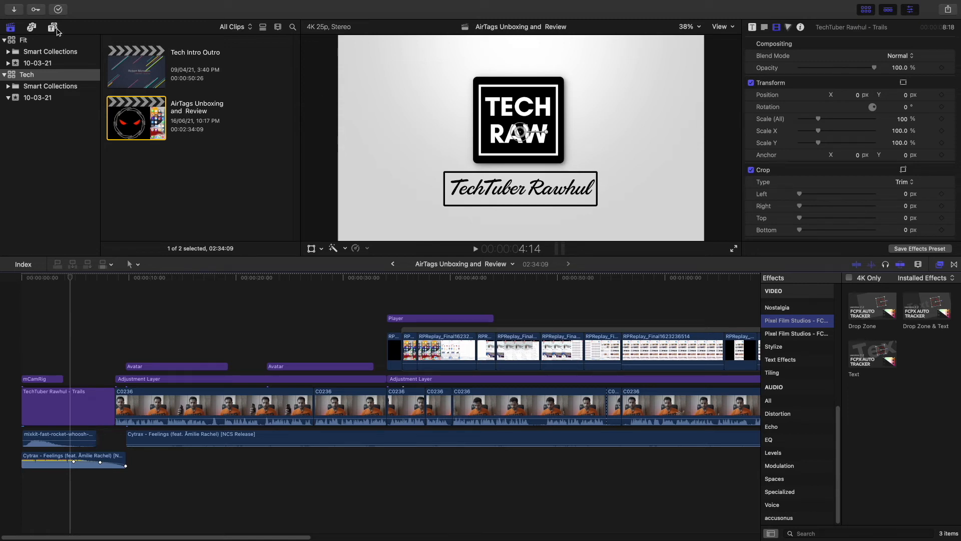
# List the three Pixel Film Studios Auto Tracker titles in the Titles browser, then return to the effects
pyautogui.click(52, 26)
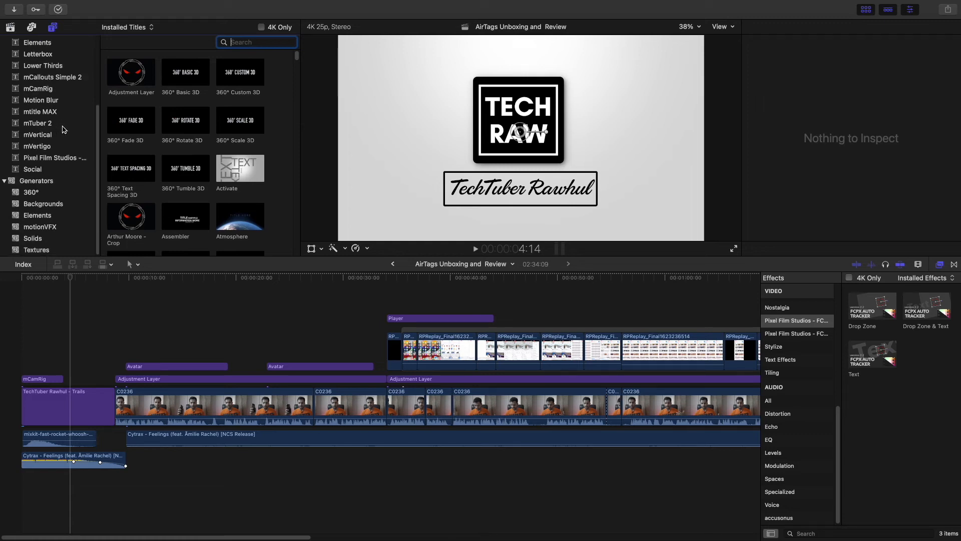
pyautogui.click(54, 157)
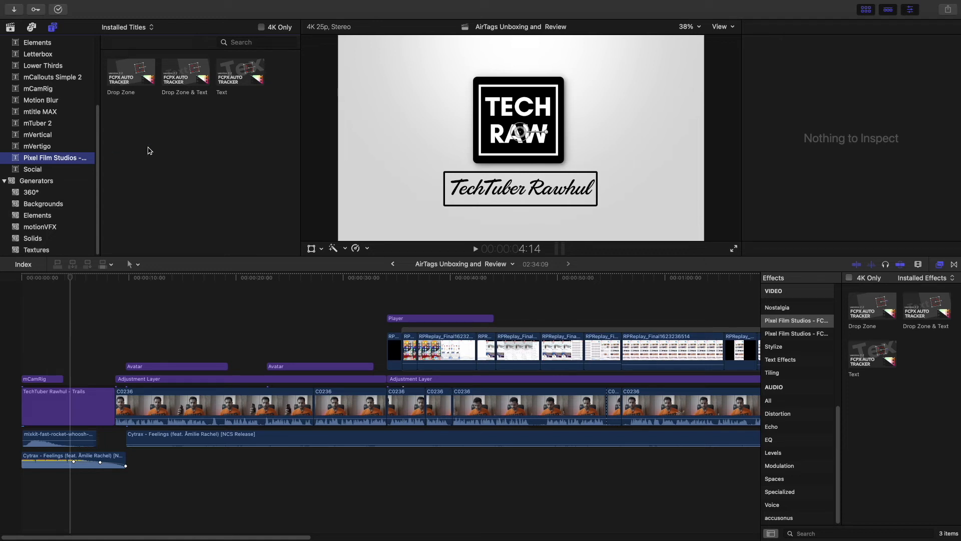
pyautogui.moveTo(187, 118)
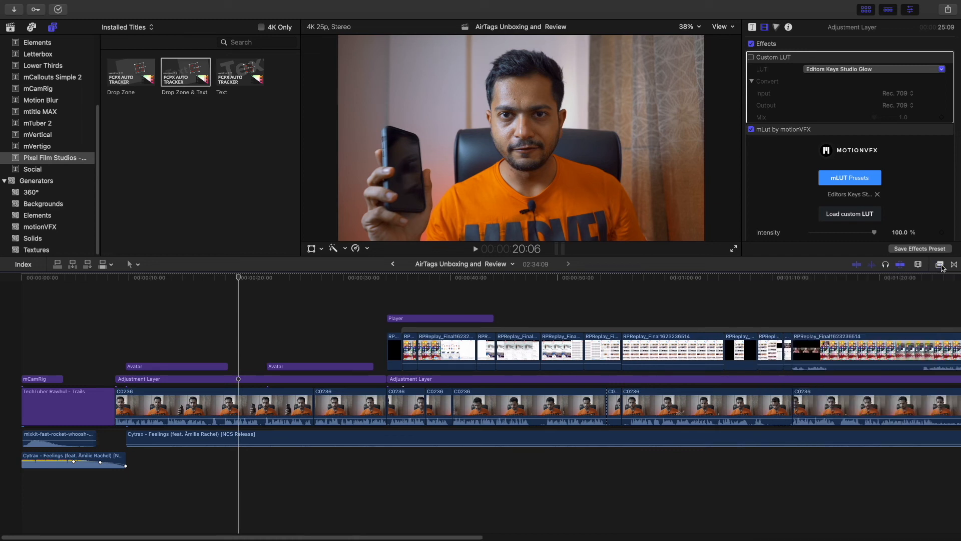
pyautogui.click(938, 265)
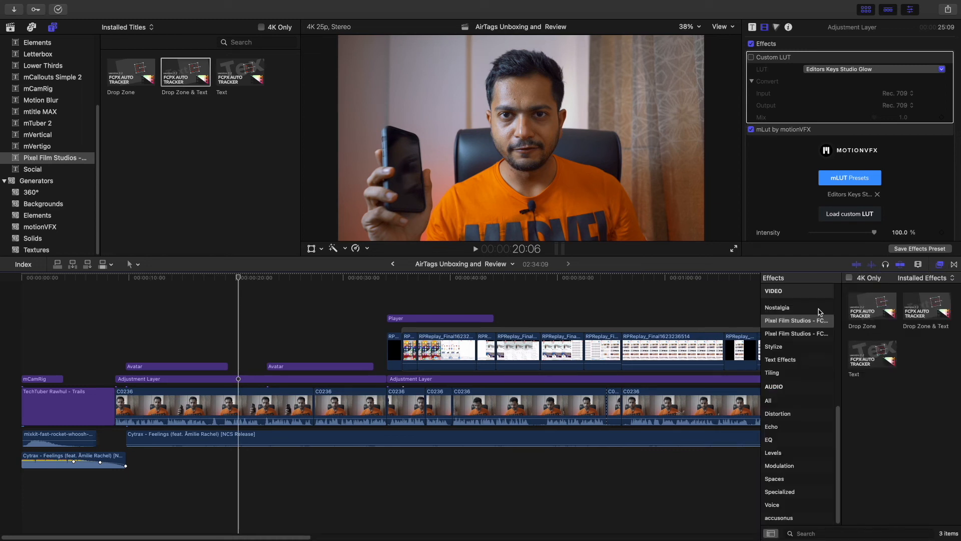
pyautogui.moveTo(779, 335)
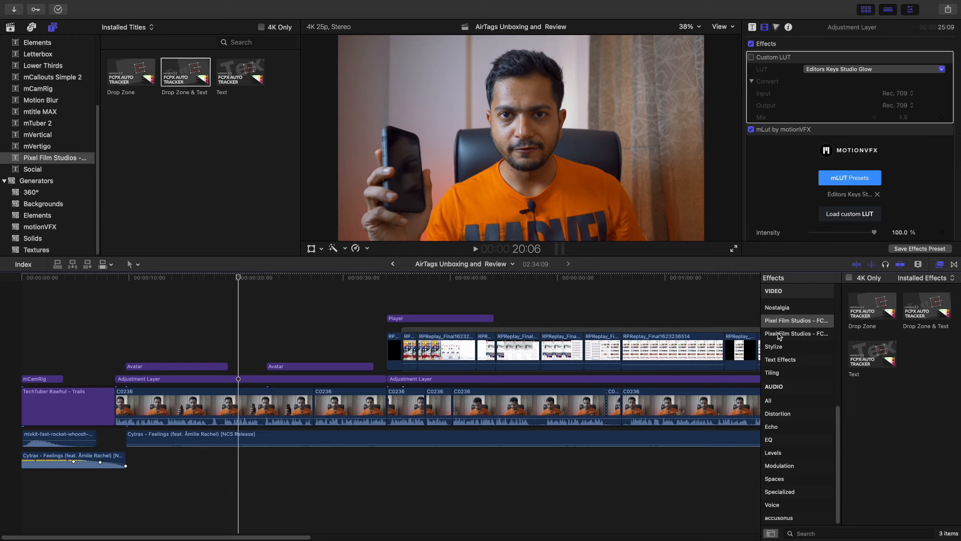
pyautogui.moveTo(815, 338)
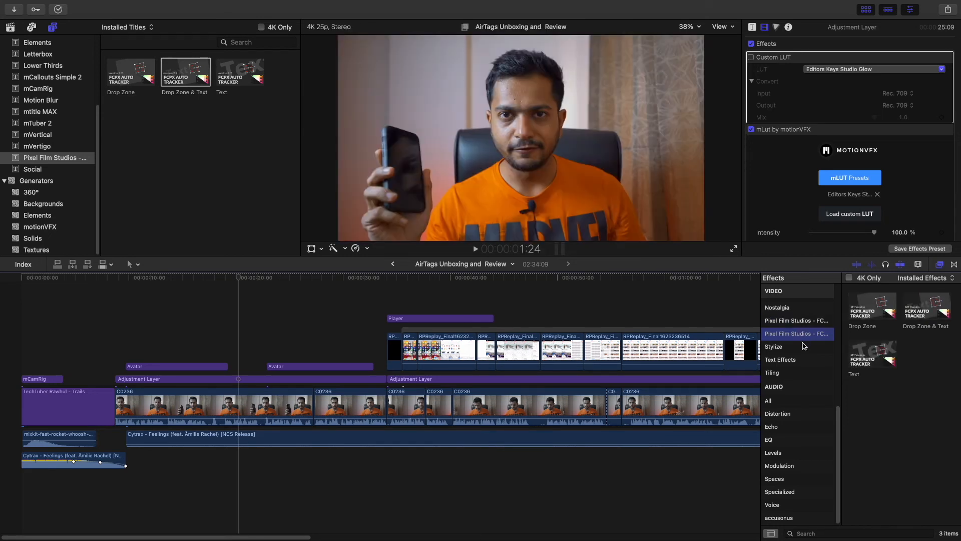
pyautogui.moveTo(853, 335)
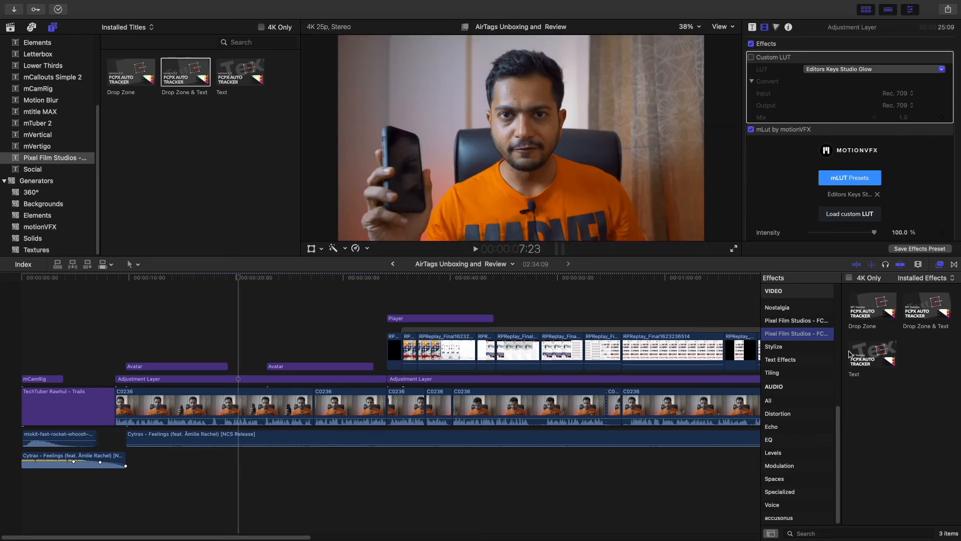
# Preview and select the Auto Tracker Text effect reading 'FCPX Auto Tracker M1'
pyautogui.click(871, 353)
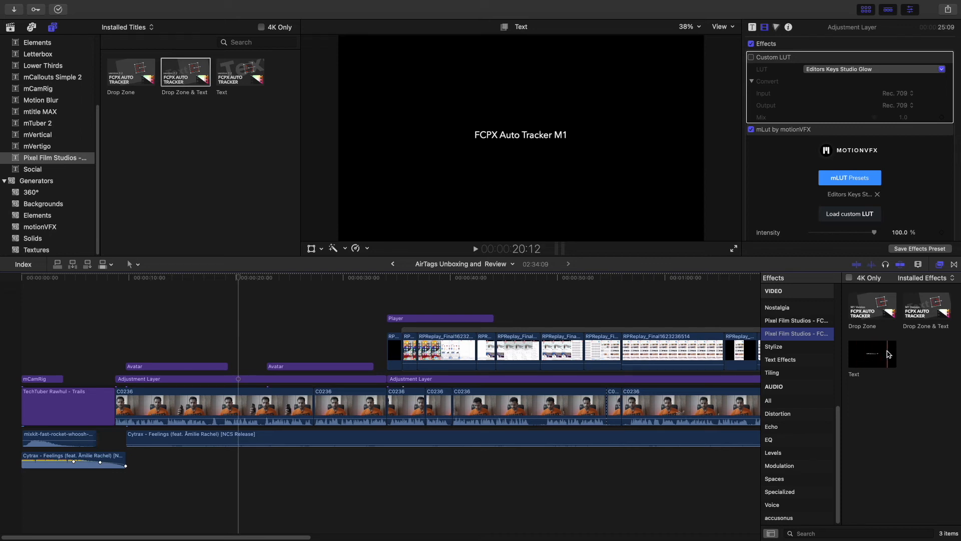
pyautogui.click(926, 306)
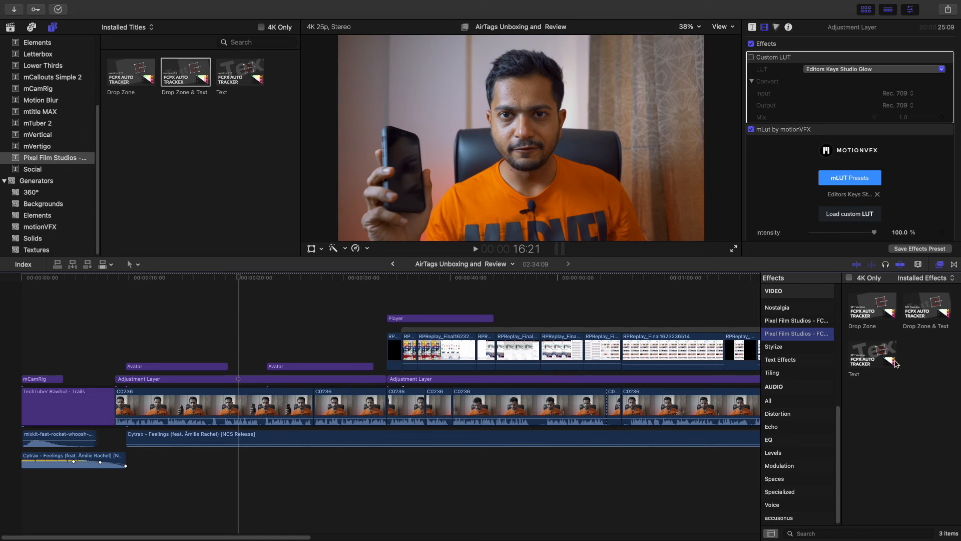
pyautogui.moveTo(930, 372)
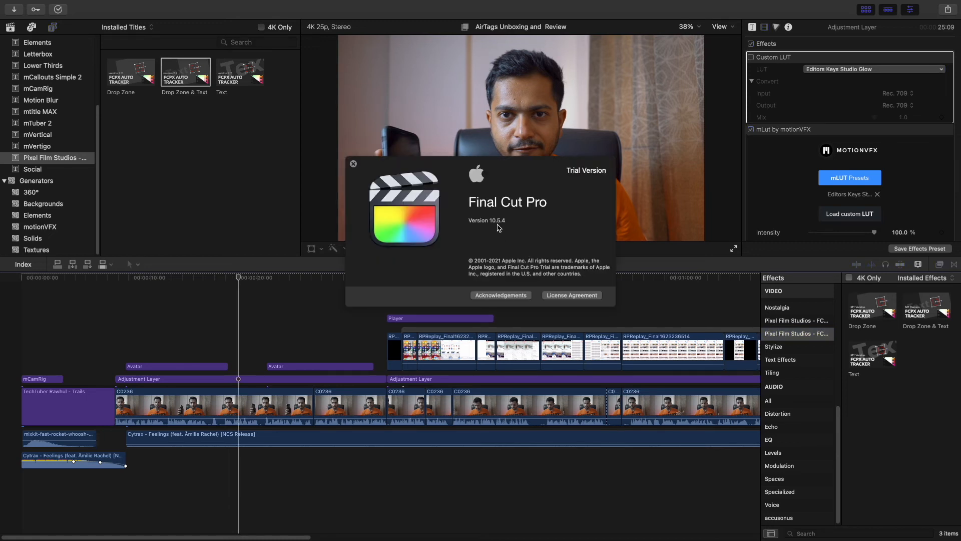
pyautogui.moveTo(501, 228)
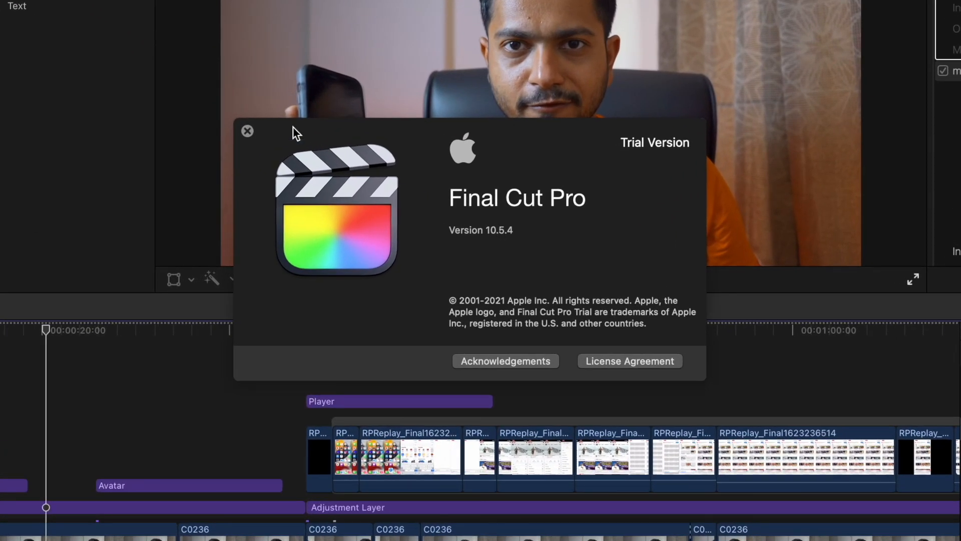
pyautogui.click(248, 132)
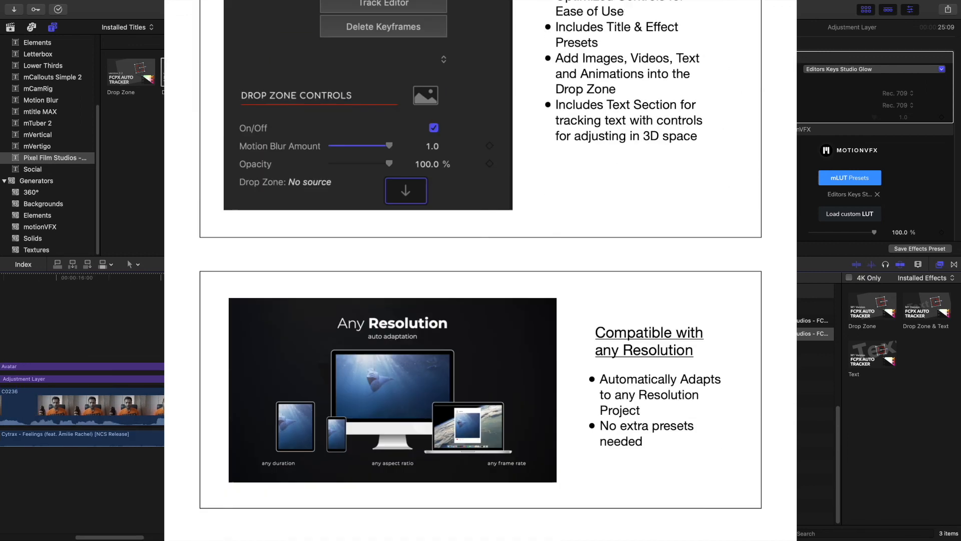
# Scroll through the manual's features pages on drop zone controls and any-resolution compatibility
pyautogui.scroll(-3)
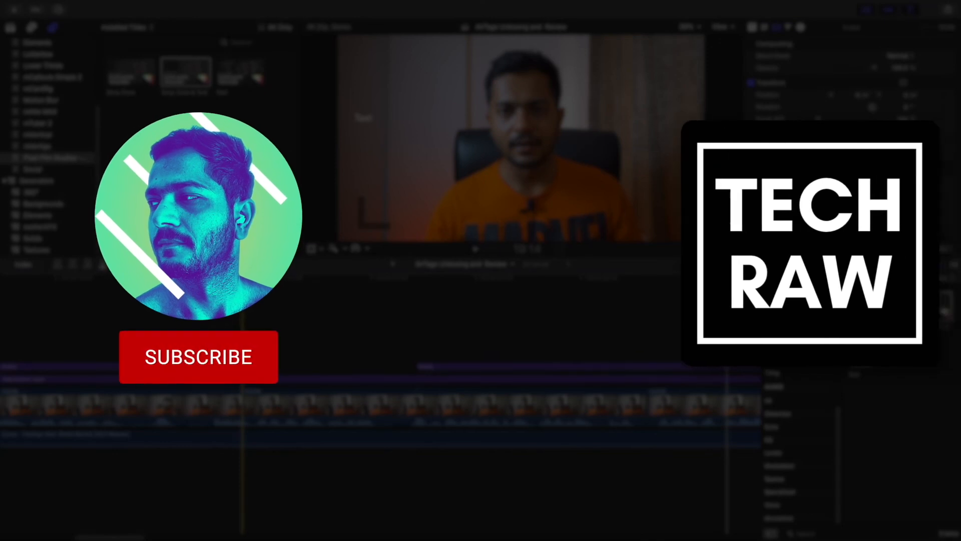
pyautogui.click(197, 356)
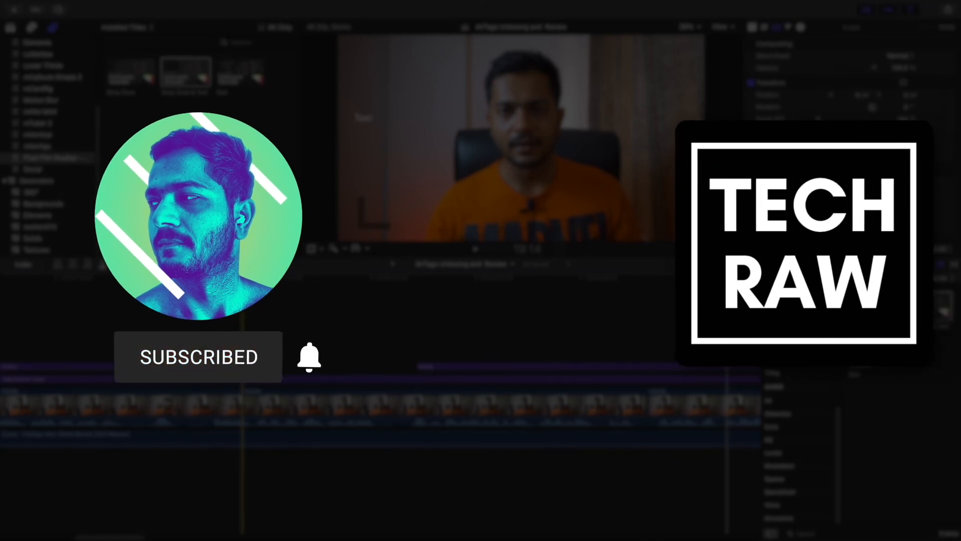